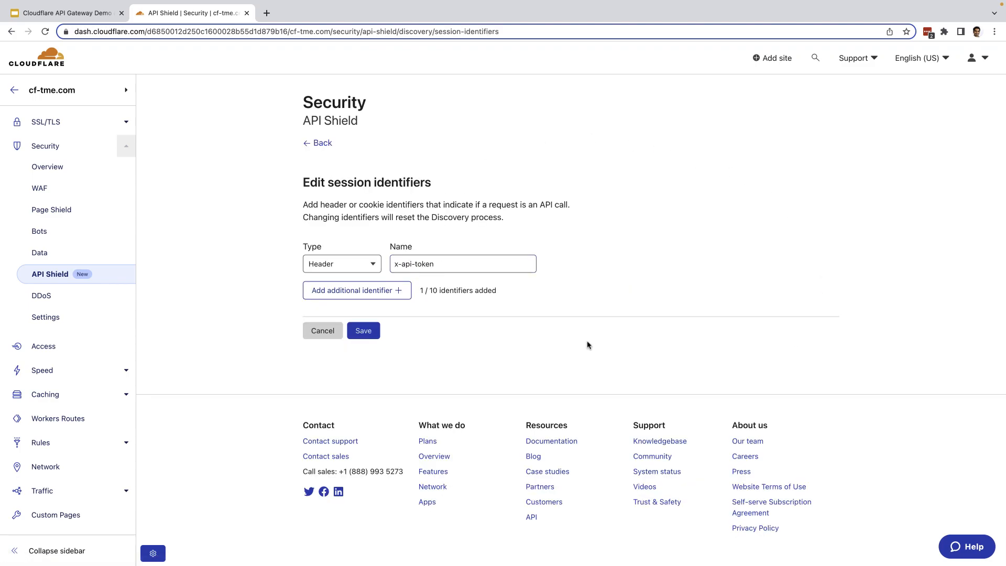
Step: Save the Header session identifier named x-api-token
{"action": "left_click", "coordinate": [363, 330]}
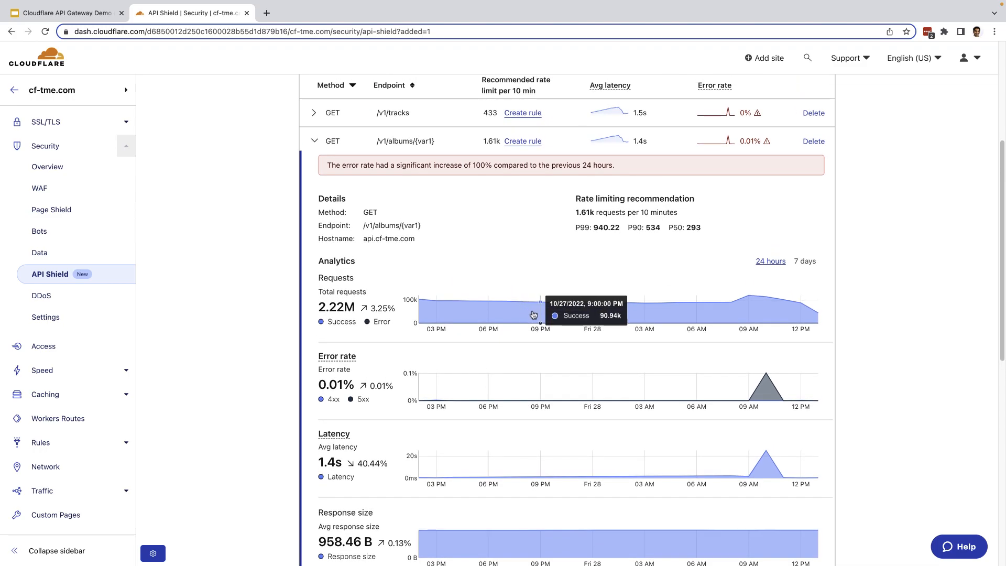
{"action": "mouse_move", "coordinate": [391, 333]}
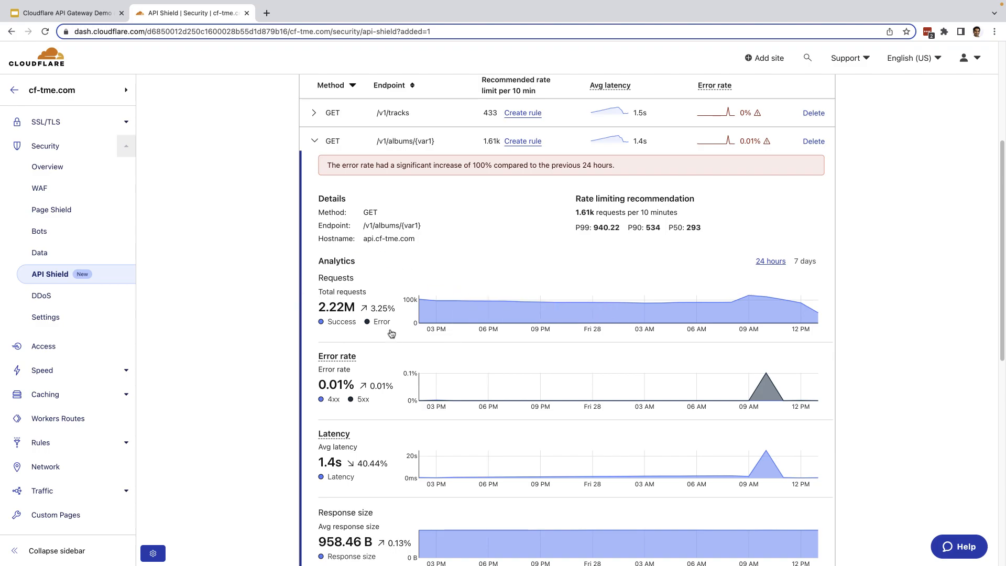
Step: Highlight the recommendation figures: 1.61k requests per 10 minutes, P99 940.22, P90 534, P50 293
{"action": "left_click_drag", "start_coordinate": [575, 198], "coordinate": [701, 228]}
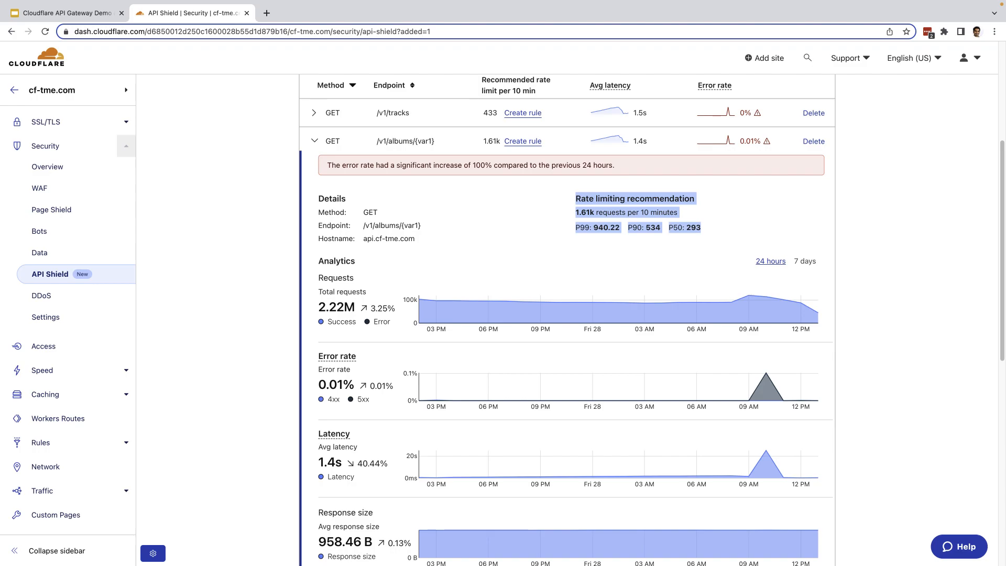
{"action": "mouse_move", "coordinate": [388, 465]}
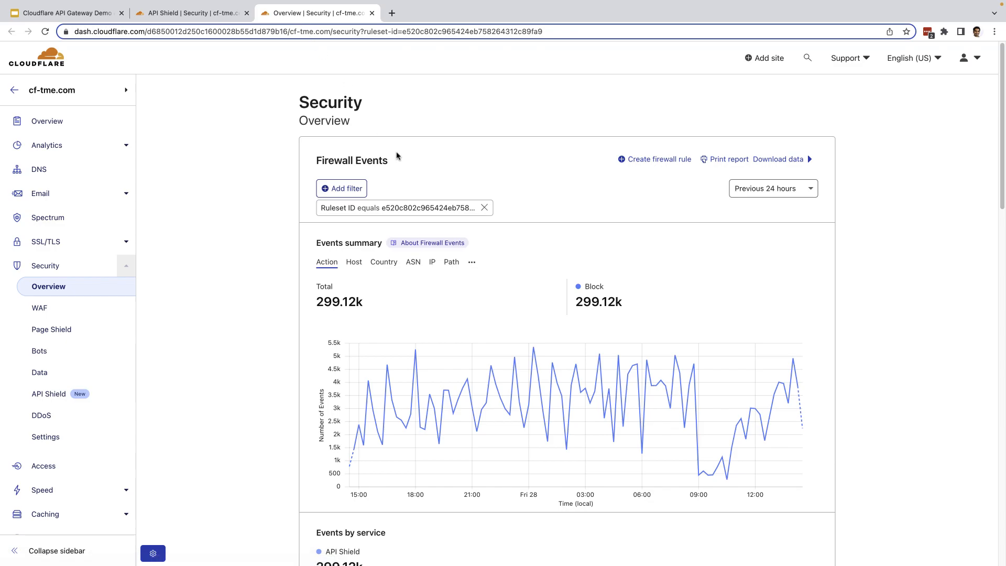
Step: Scan Events by service and Top events by source, then return to API Shield settings
{"action": "scroll", "scroll_direction": "down", "scroll_amount": 3}
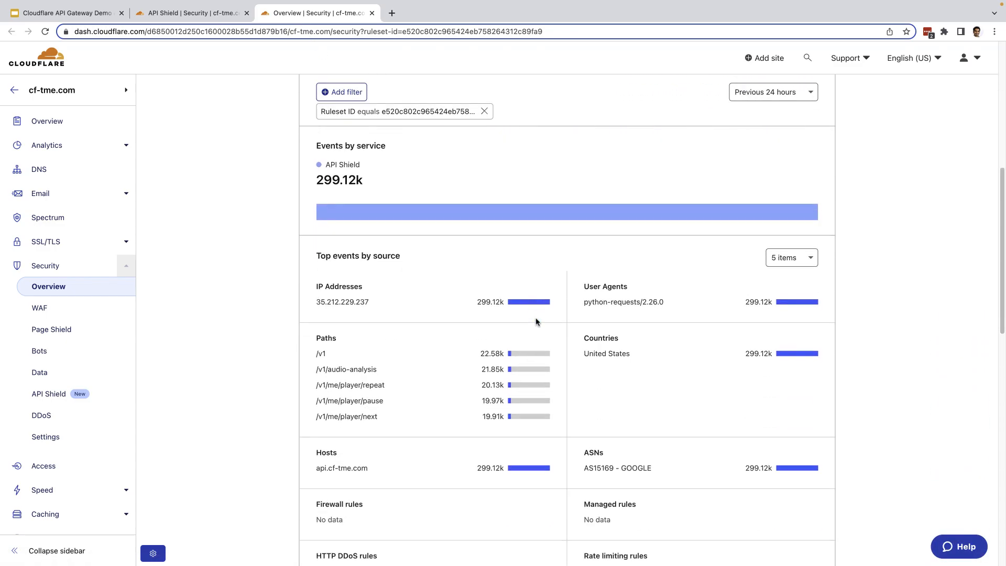
{"action": "left_click", "coordinate": [191, 13]}
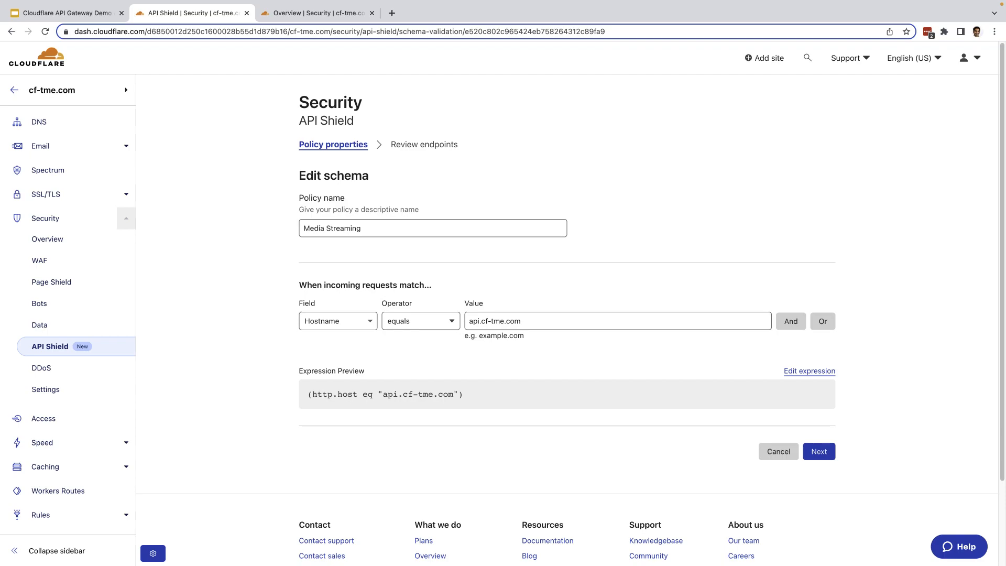
Step: Confirm the Media Streaming policy's api.cf-tme.com hostname match and continue to its endpoints
{"action": "left_click", "coordinate": [818, 451]}
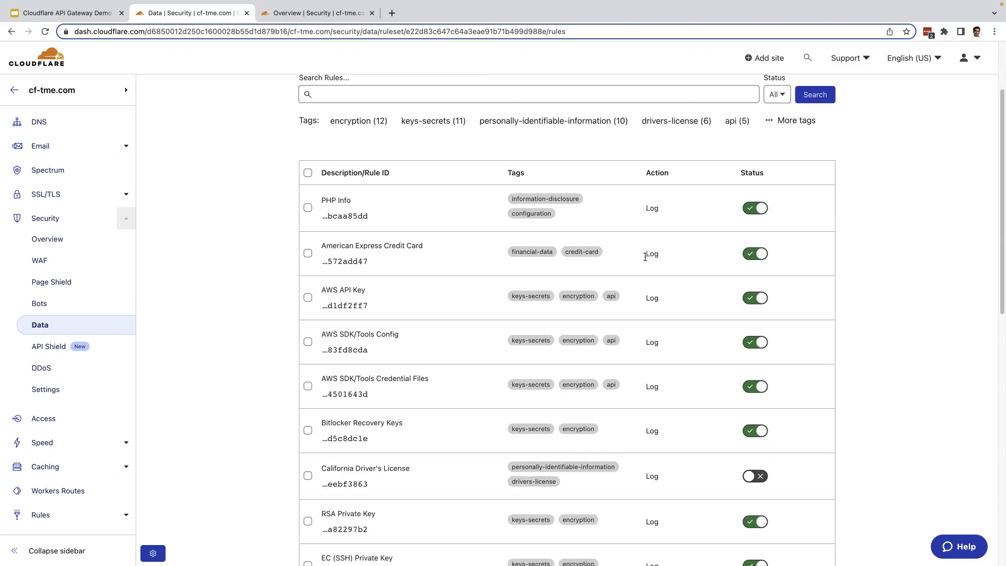
{"action": "scroll", "scroll_direction": "down", "scroll_amount": 3}
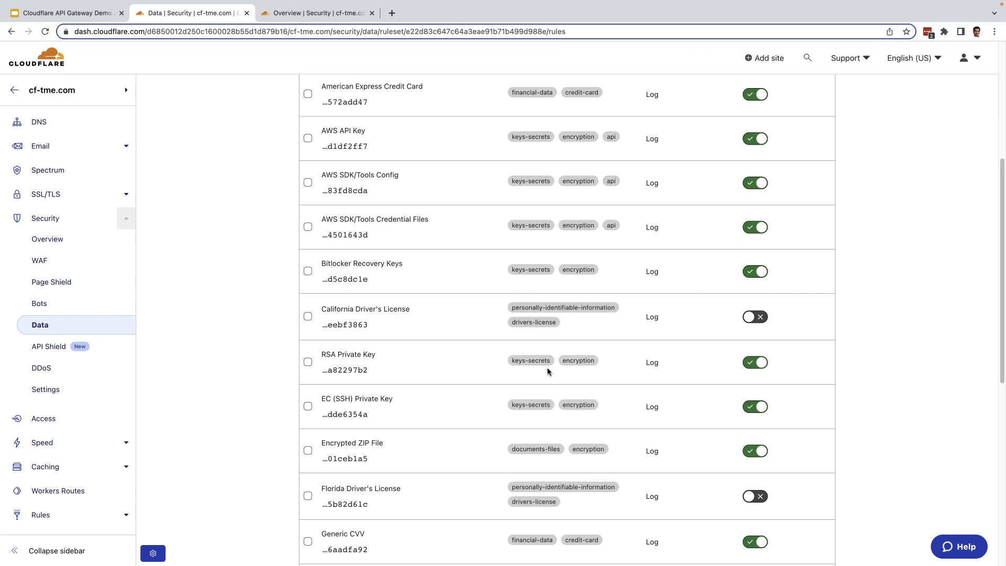
{"action": "scroll", "scroll_direction": "down", "scroll_amount": 3}
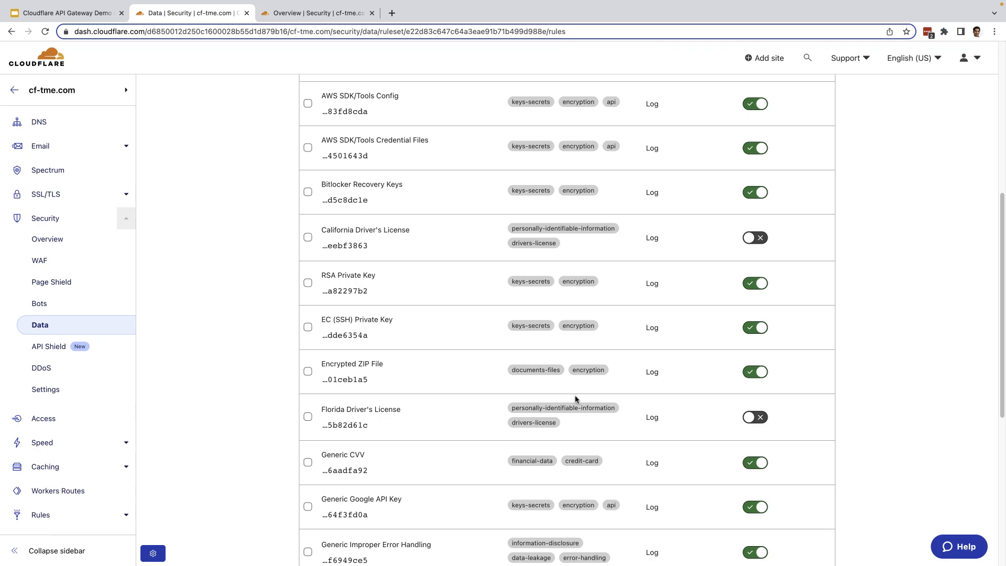